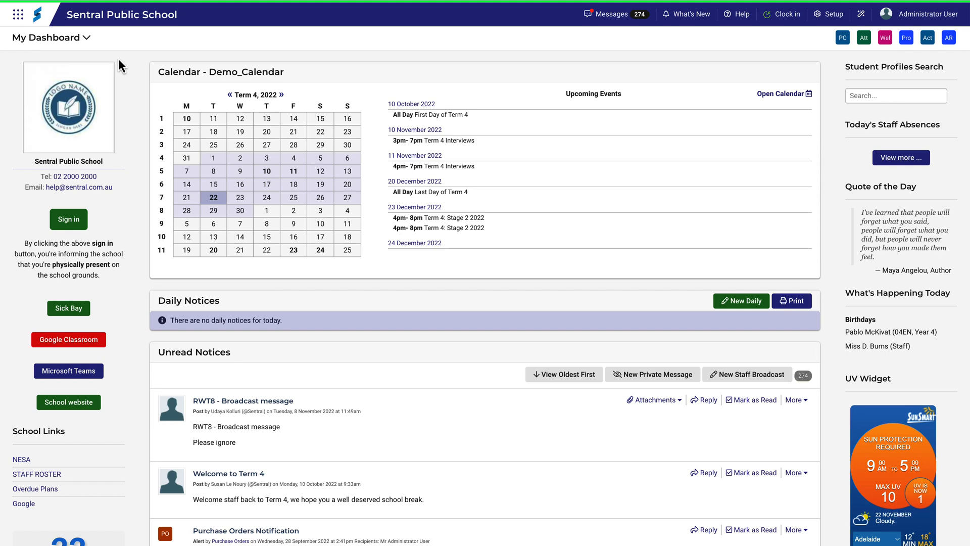
Navigate from the module menu through School Admin's Portal Console to its Setup page
{"action": "left_click", "coordinate": [18, 14]}
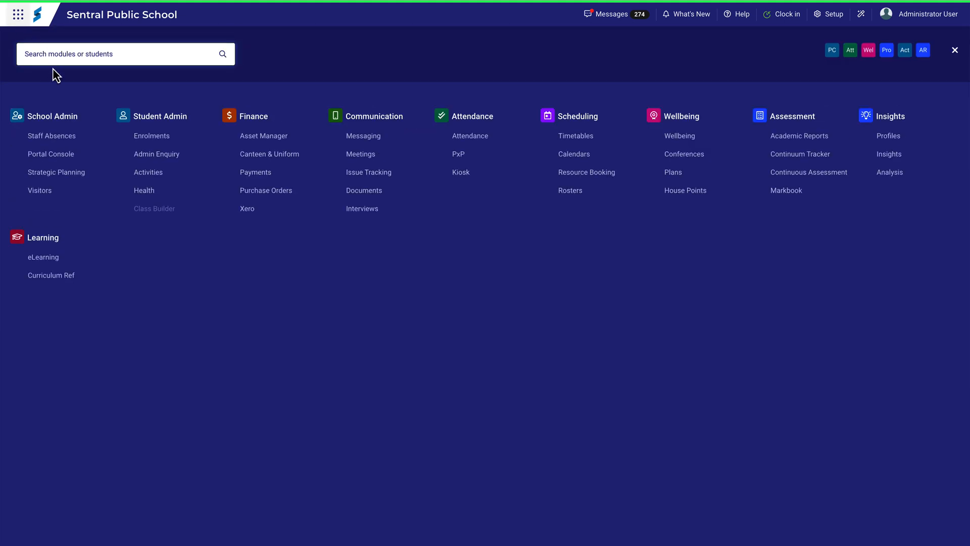
{"action": "left_click", "coordinate": [51, 153]}
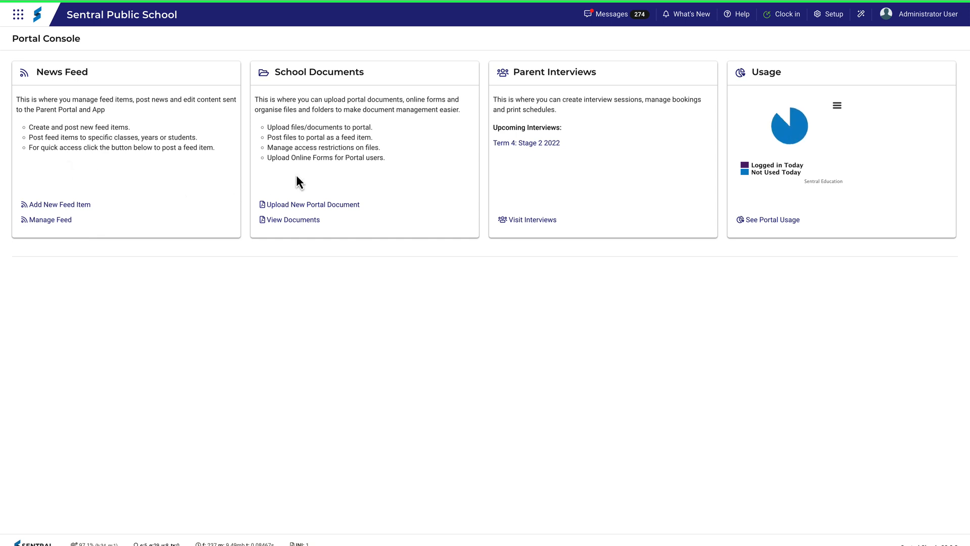
{"action": "left_click", "coordinate": [832, 13]}
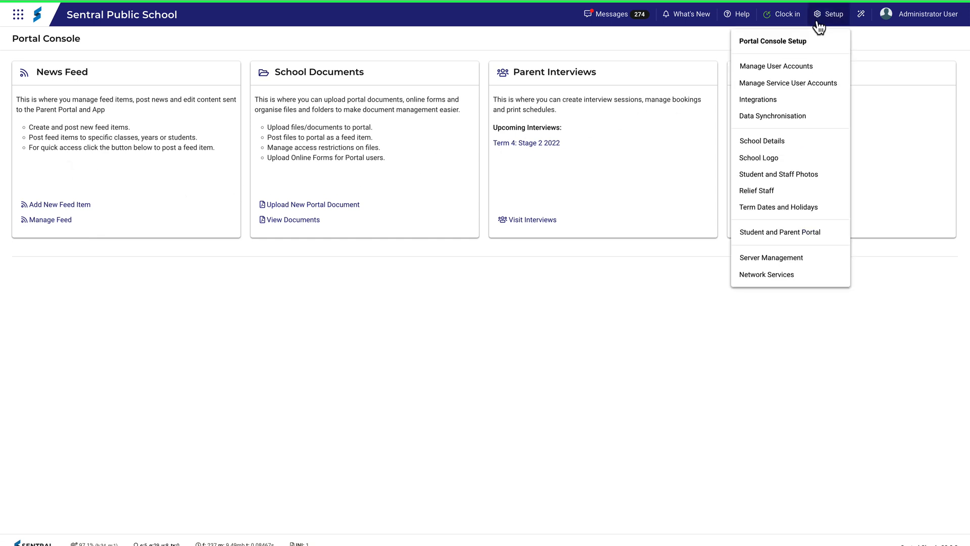
{"action": "left_click", "coordinate": [772, 41]}
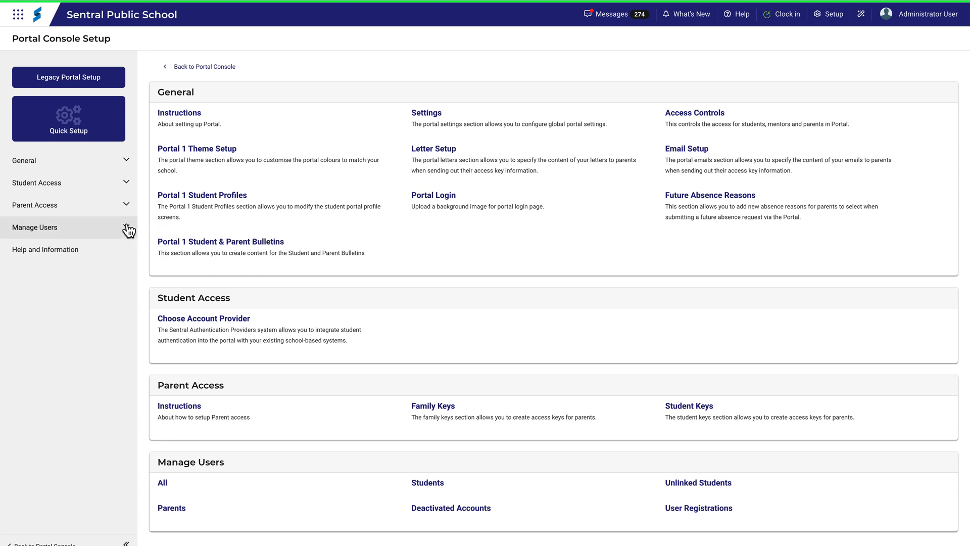
Expand Manage Users and list all 2291 portal user accounts
{"action": "left_click", "coordinate": [35, 227]}
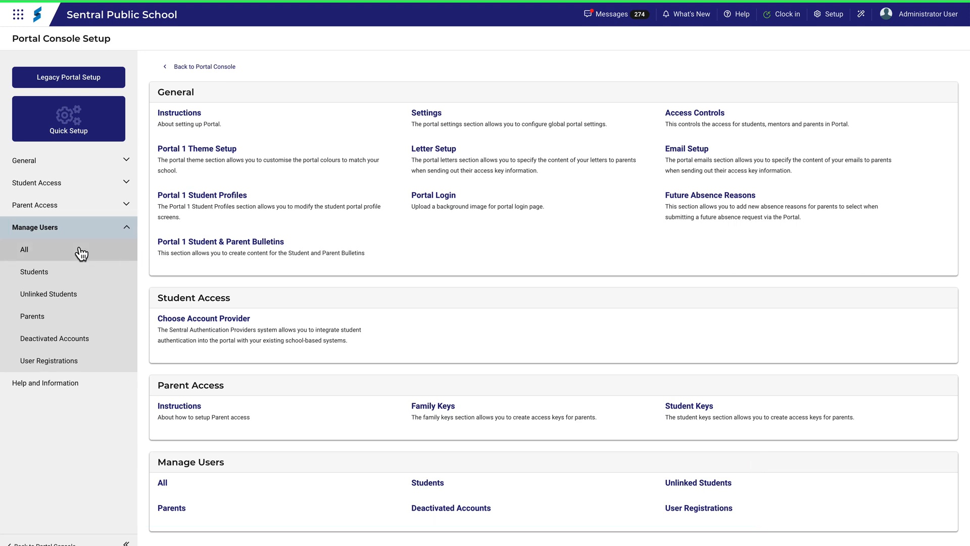
{"action": "left_click", "coordinate": [23, 250]}
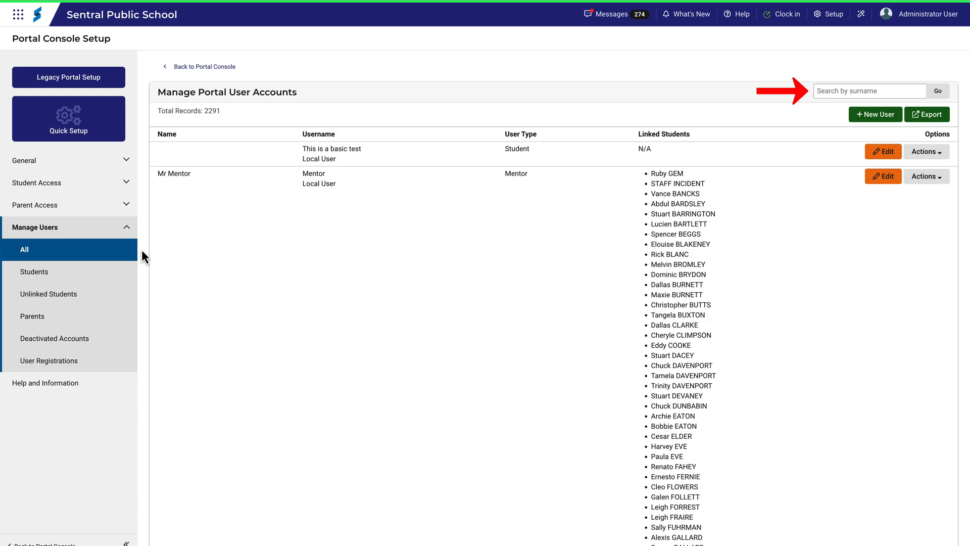
{"action": "scroll", "scroll_direction": "down", "scroll_amount": 3}
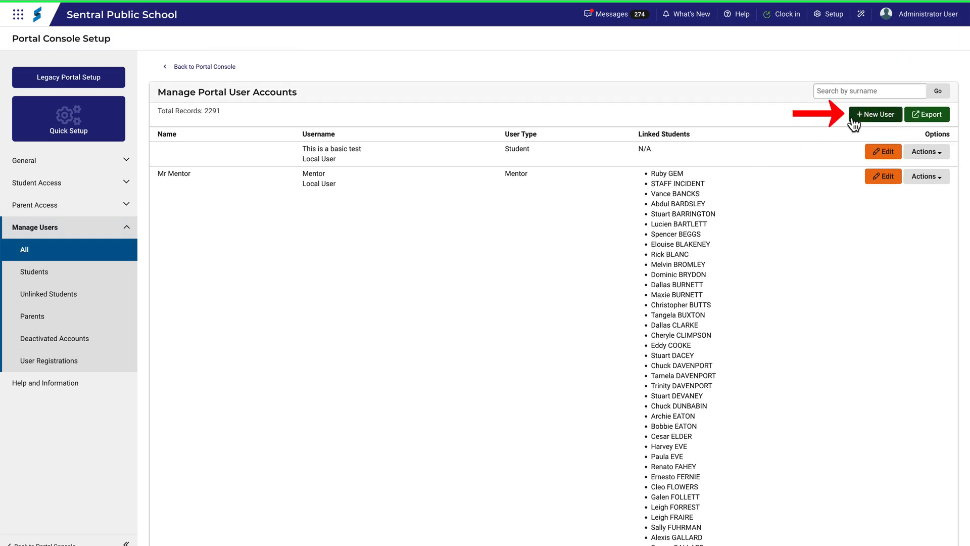
{"action": "left_click", "coordinate": [875, 114]}
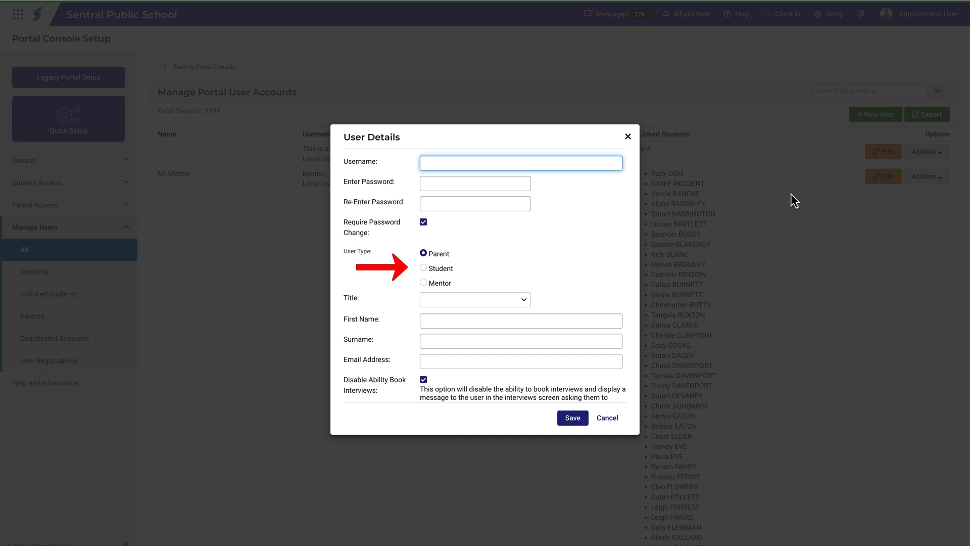
{"action": "mouse_move", "coordinate": [622, 279]}
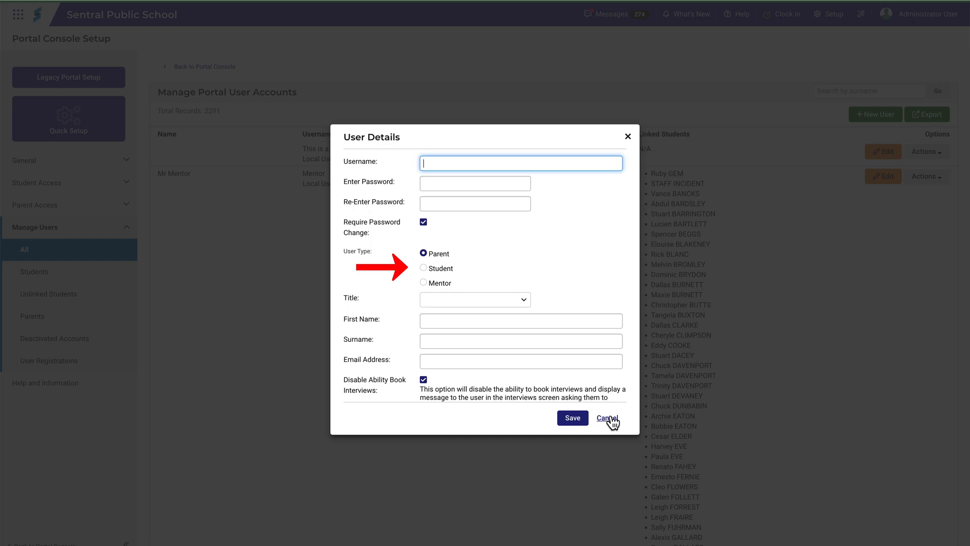
{"action": "left_click", "coordinate": [606, 418]}
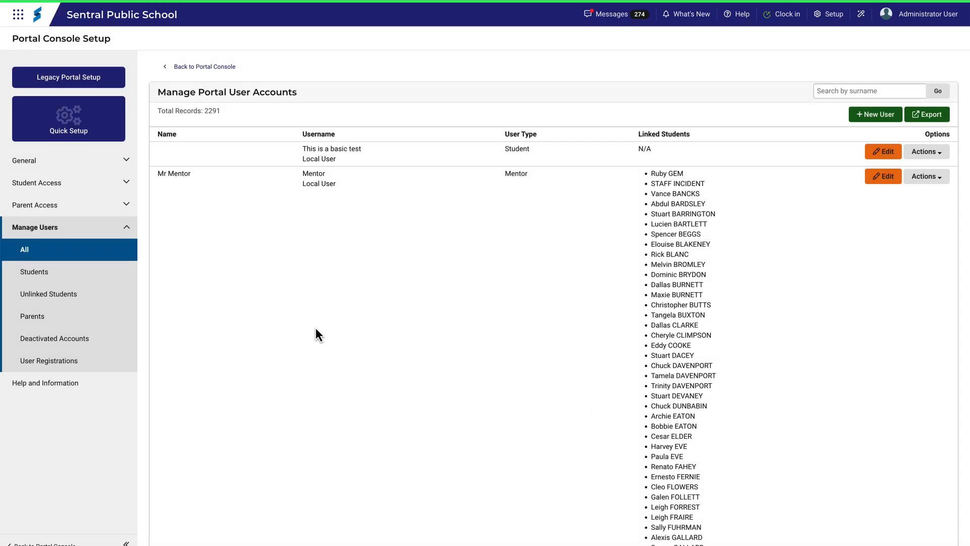
{"action": "left_click", "coordinate": [34, 272]}
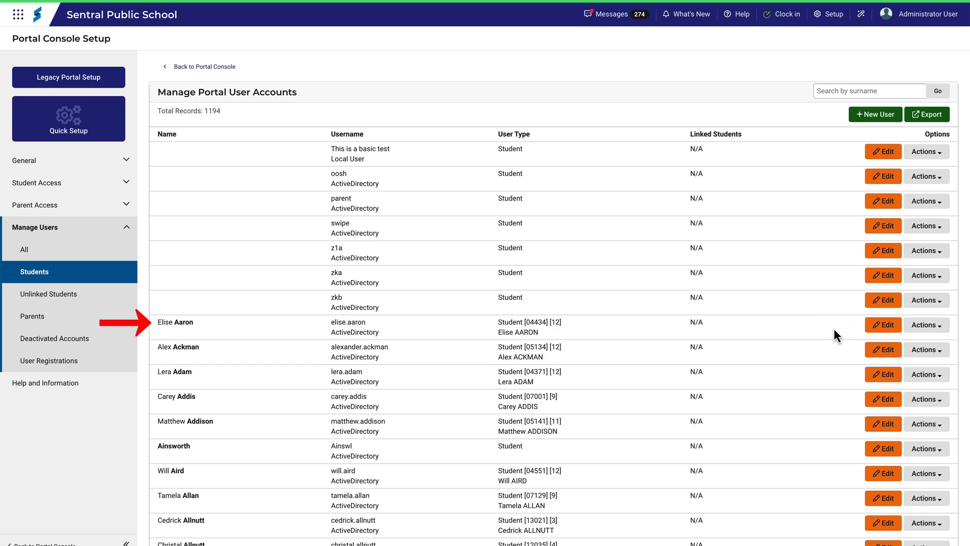
{"action": "left_click", "coordinate": [882, 324]}
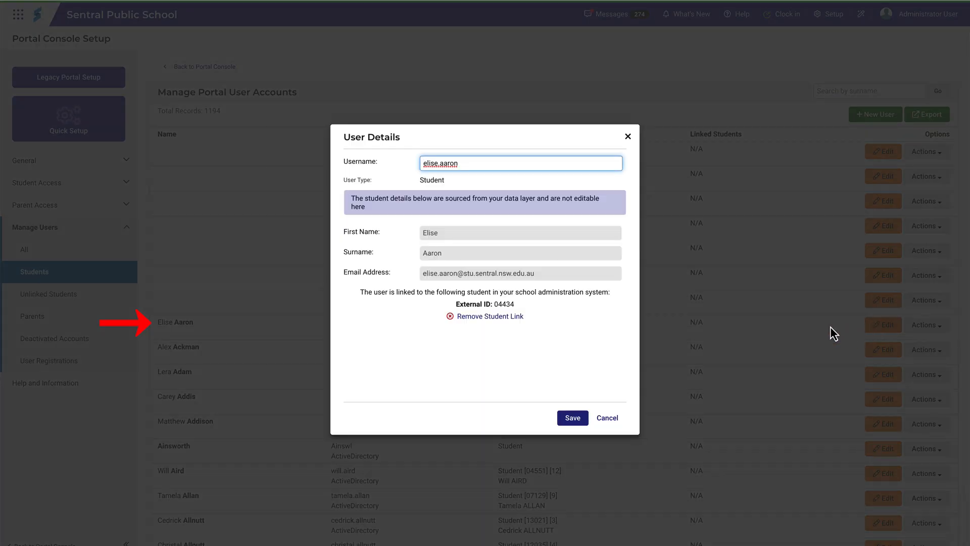
{"action": "mouse_move", "coordinate": [637, 315]}
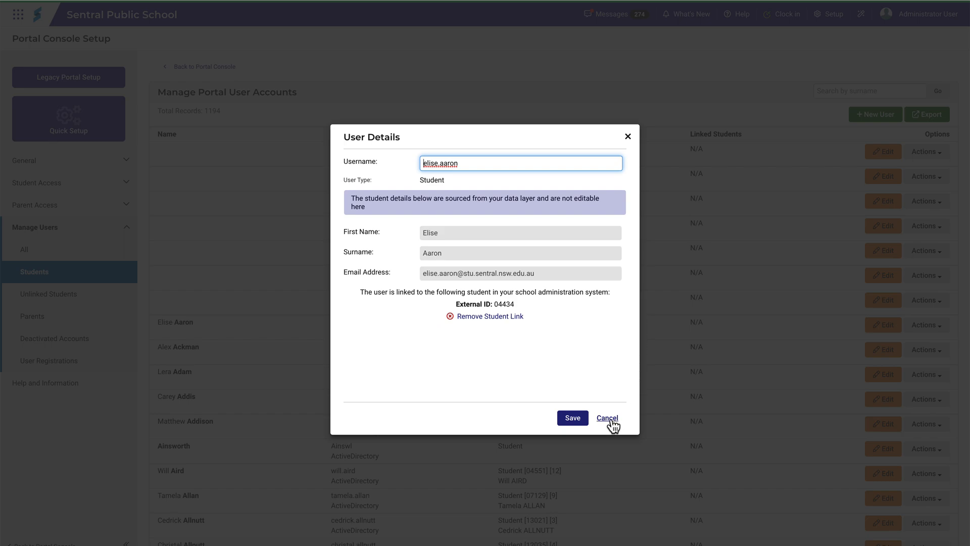
{"action": "left_click", "coordinate": [607, 418]}
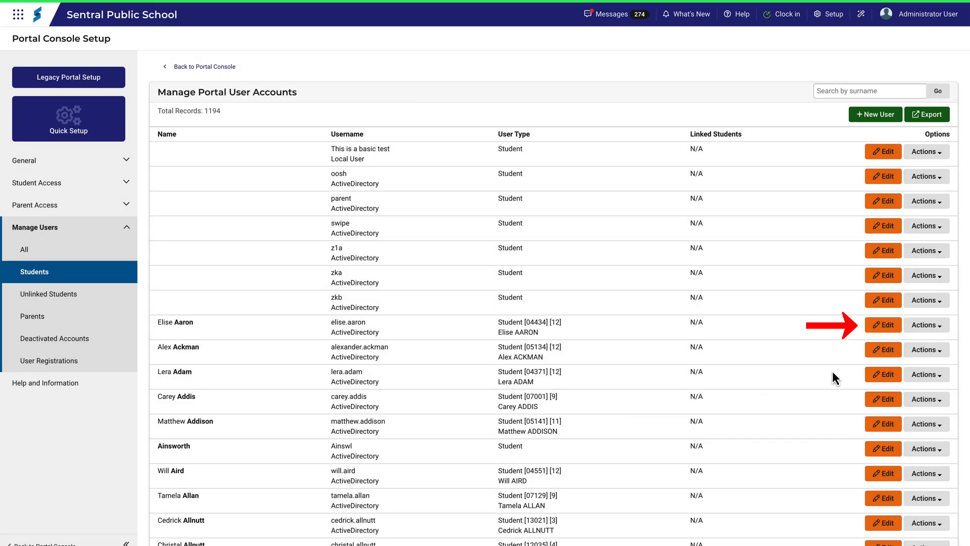
{"action": "left_click", "coordinate": [927, 324]}
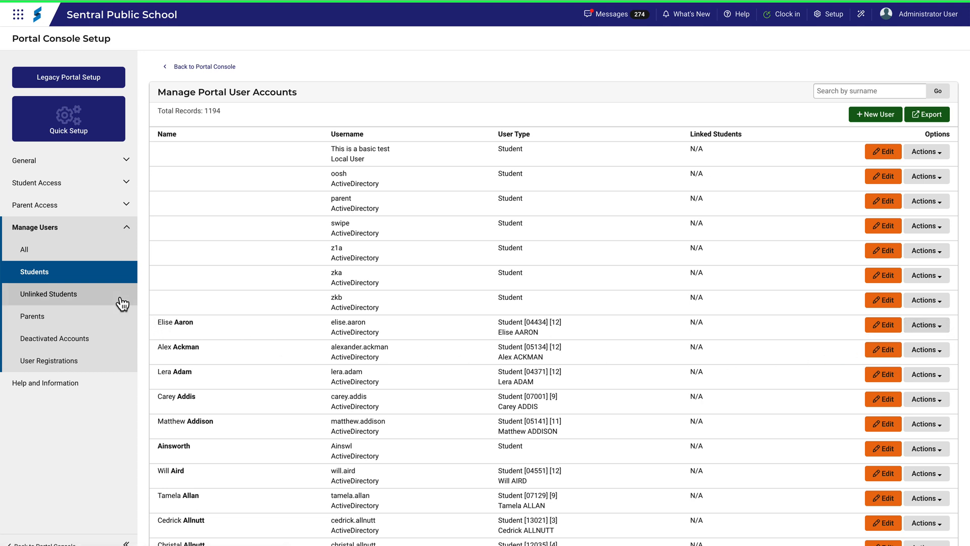
Show the unlinked student accounts, then the 1109 parent accounts with their filters
{"action": "left_click", "coordinate": [49, 293]}
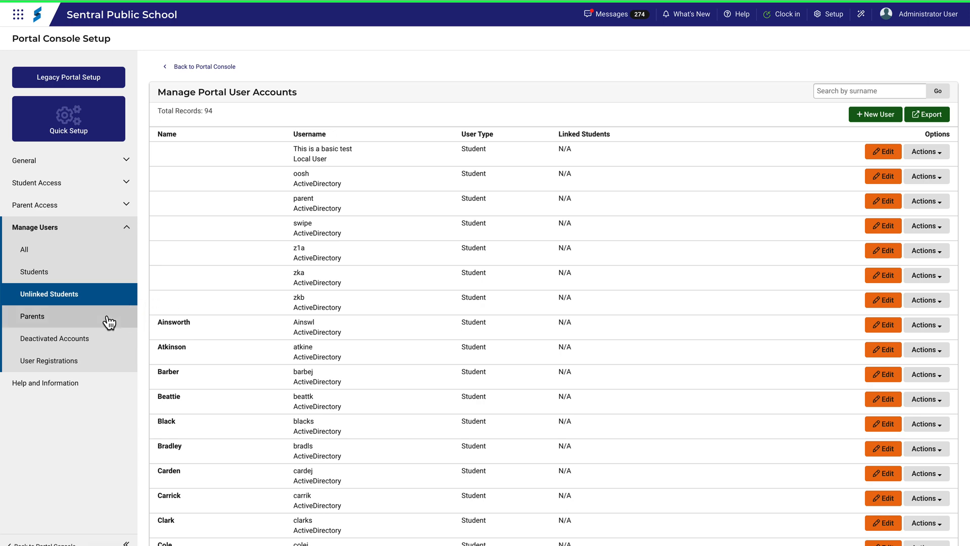
{"action": "left_click", "coordinate": [31, 316]}
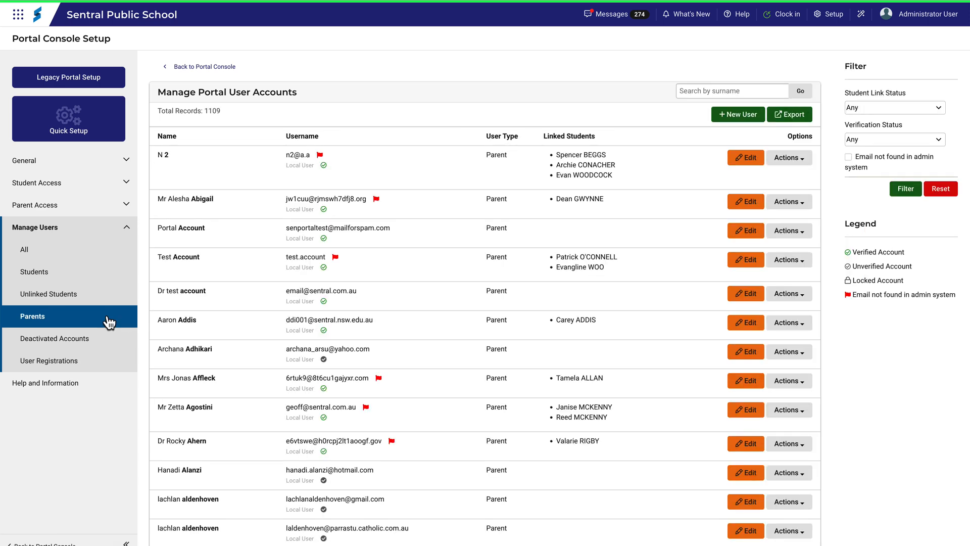
{"action": "left_click", "coordinate": [789, 201]}
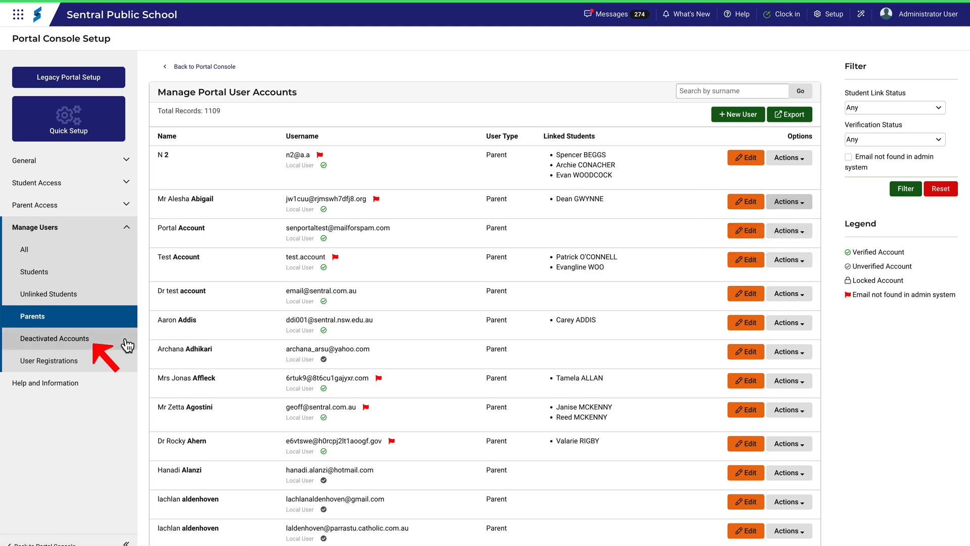
Show the deactivated accounts, then the pending parent registrations list
{"action": "left_click", "coordinate": [55, 337]}
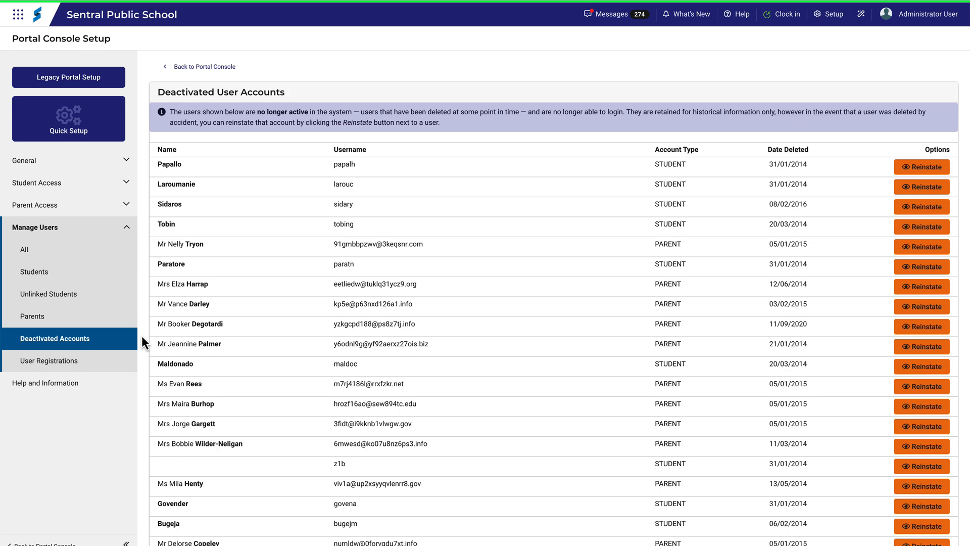
{"action": "left_click", "coordinate": [49, 360]}
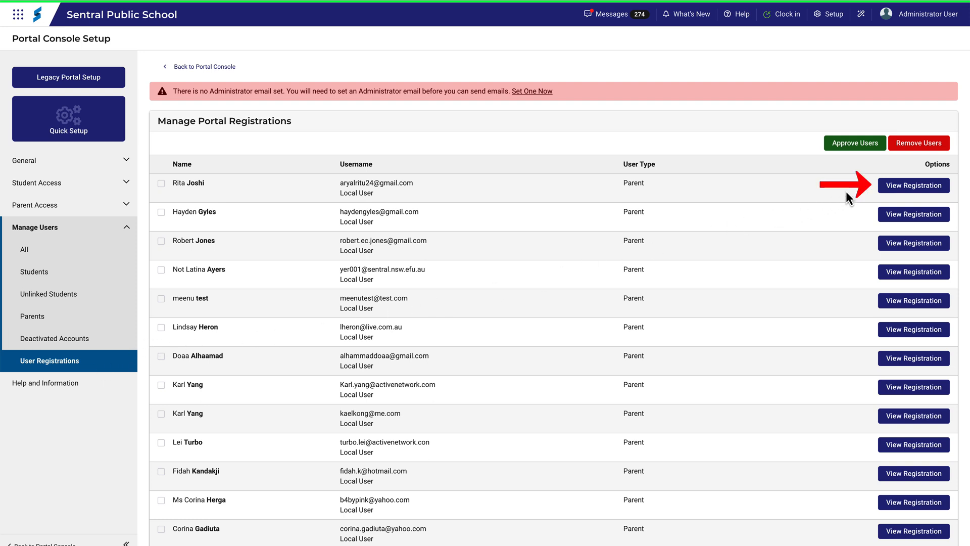
{"action": "left_click", "coordinate": [913, 185]}
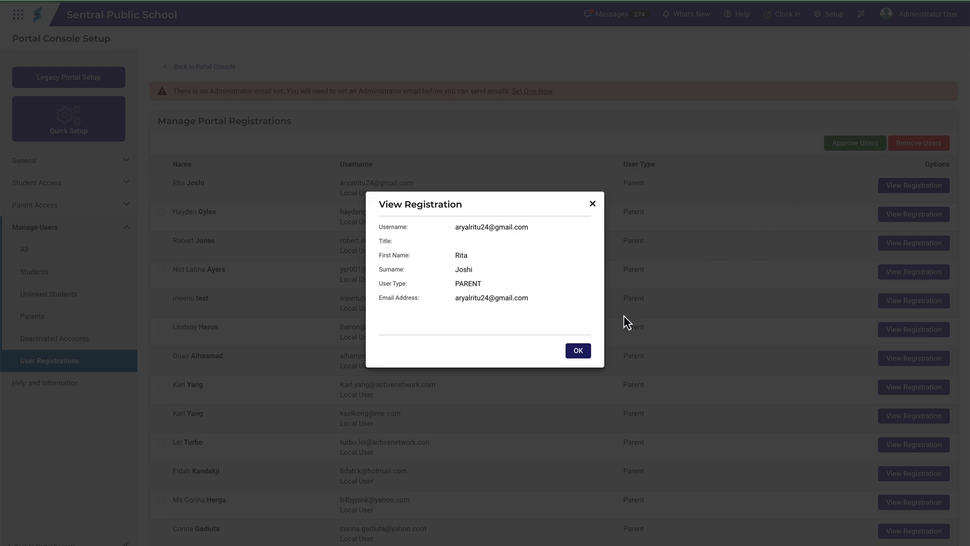
{"action": "left_click", "coordinate": [576, 351]}
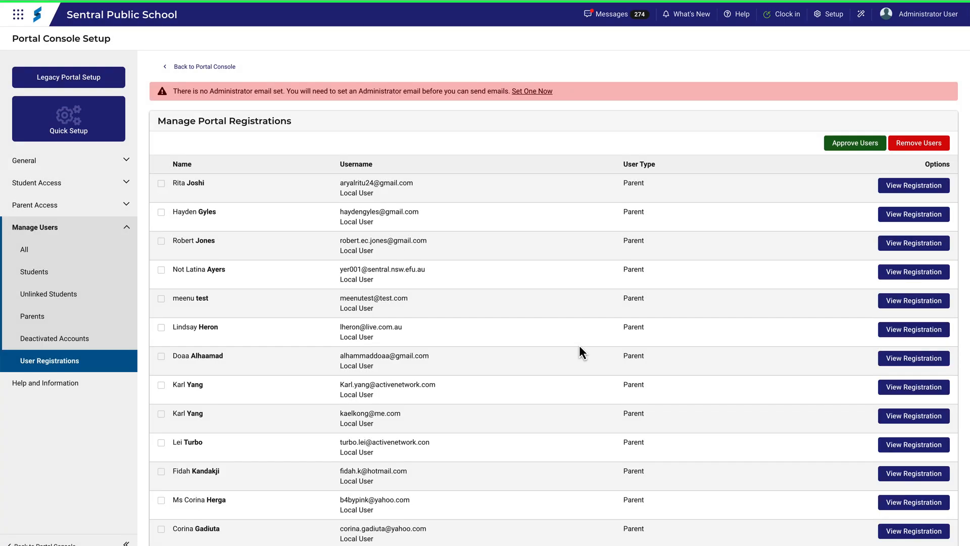
{"action": "left_click", "coordinate": [160, 183]}
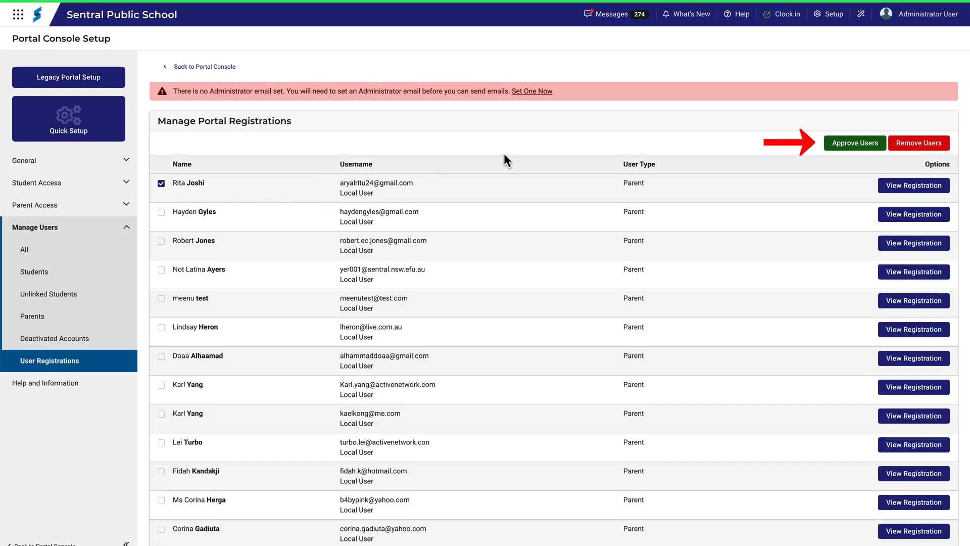